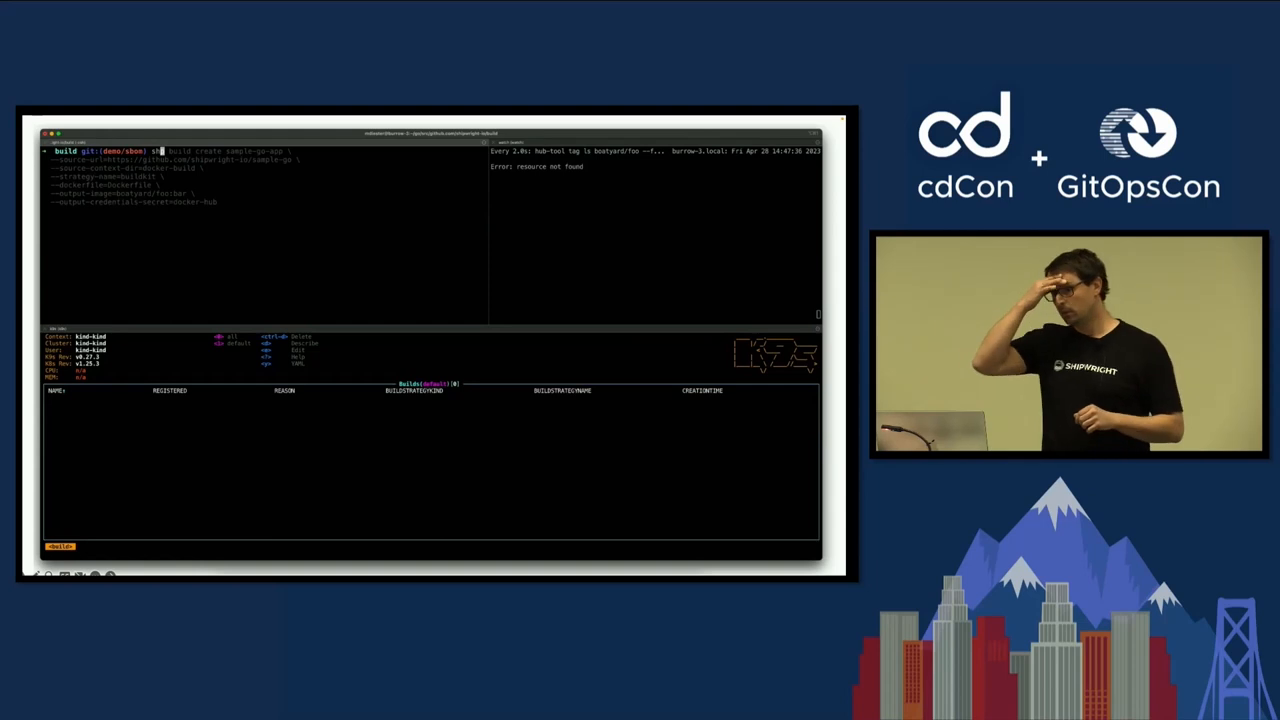
Step: Run the prepared shp build command and print the image's SPDX JSON bill of materials
key("Return")
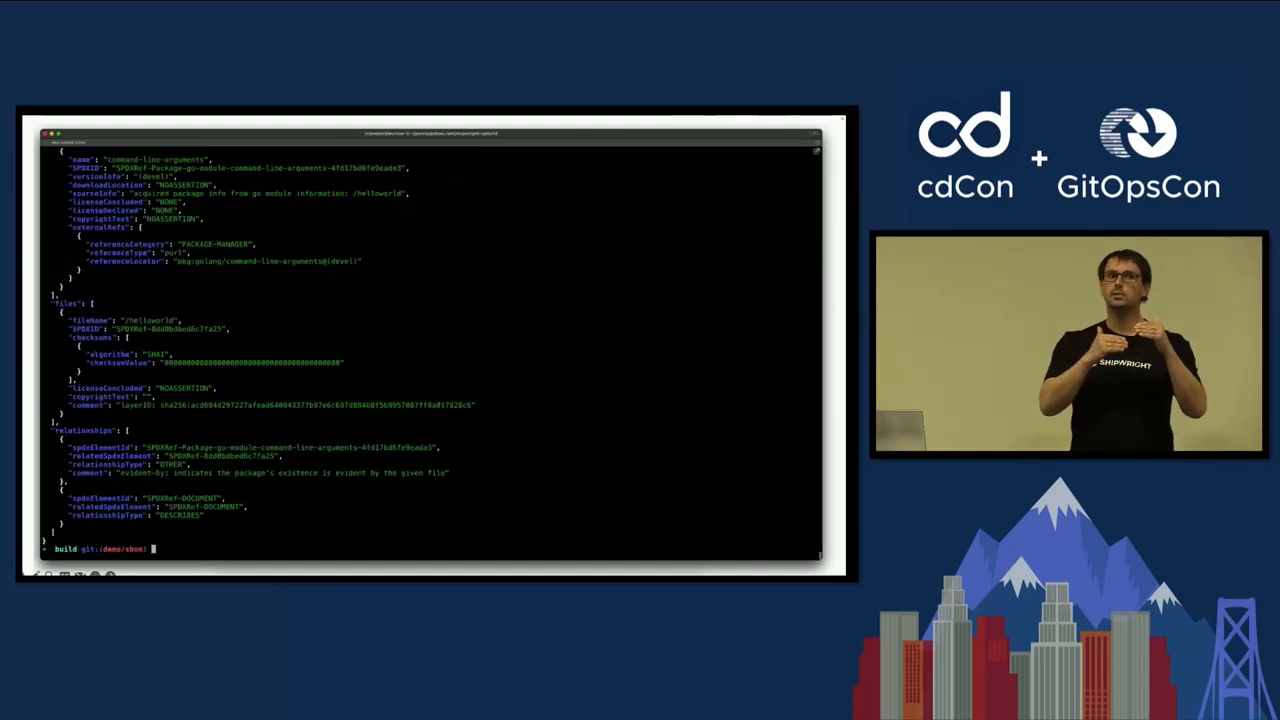
Step: Scroll the terminal while moving to the demo/vulnerability-scanning branch with an empty Builds view
scroll("up", 3)
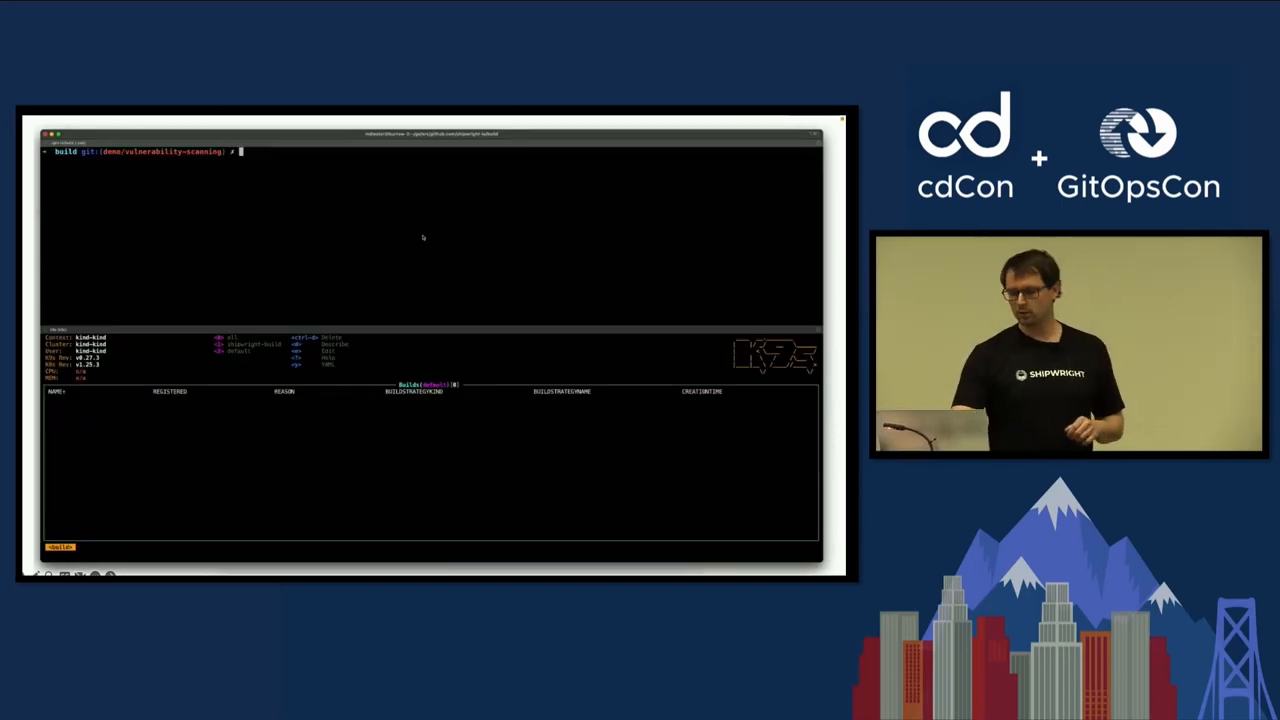
Step: Create the sample-vuln build, then run 'shp build run sample-vuln --follow' to start and follow it
type("sh build run sample-vuln --follow")
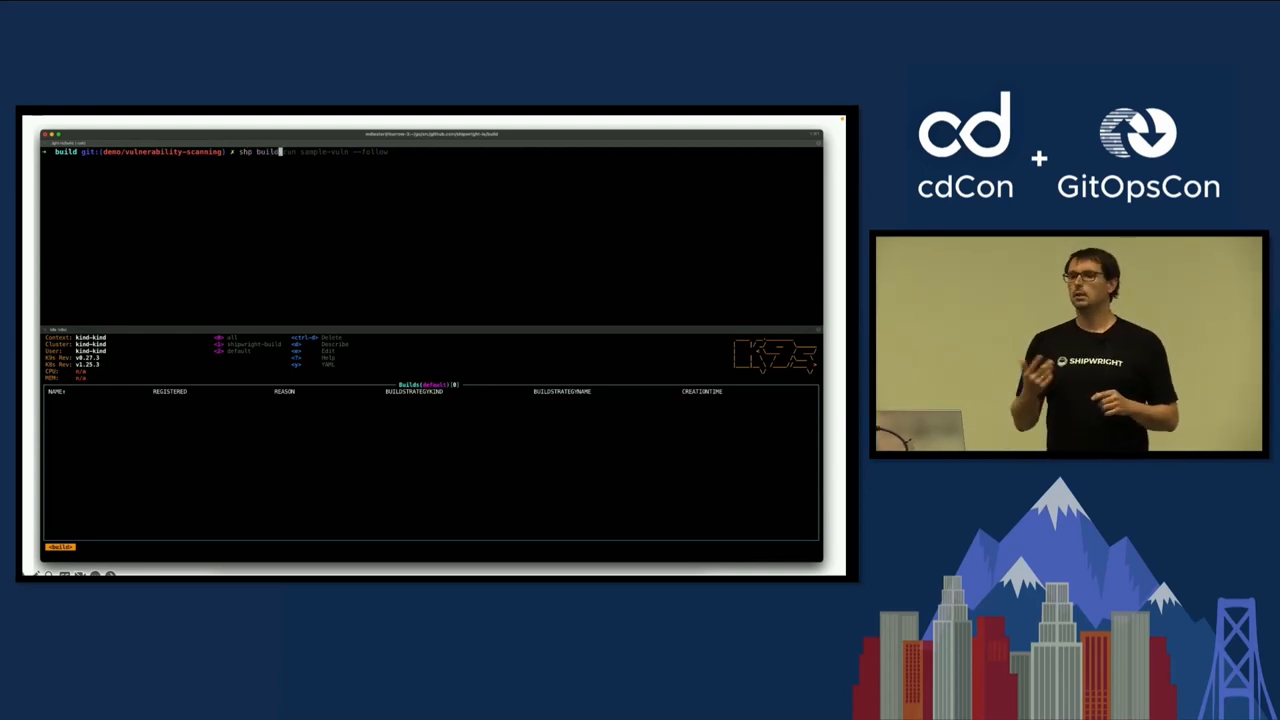
key("Return")
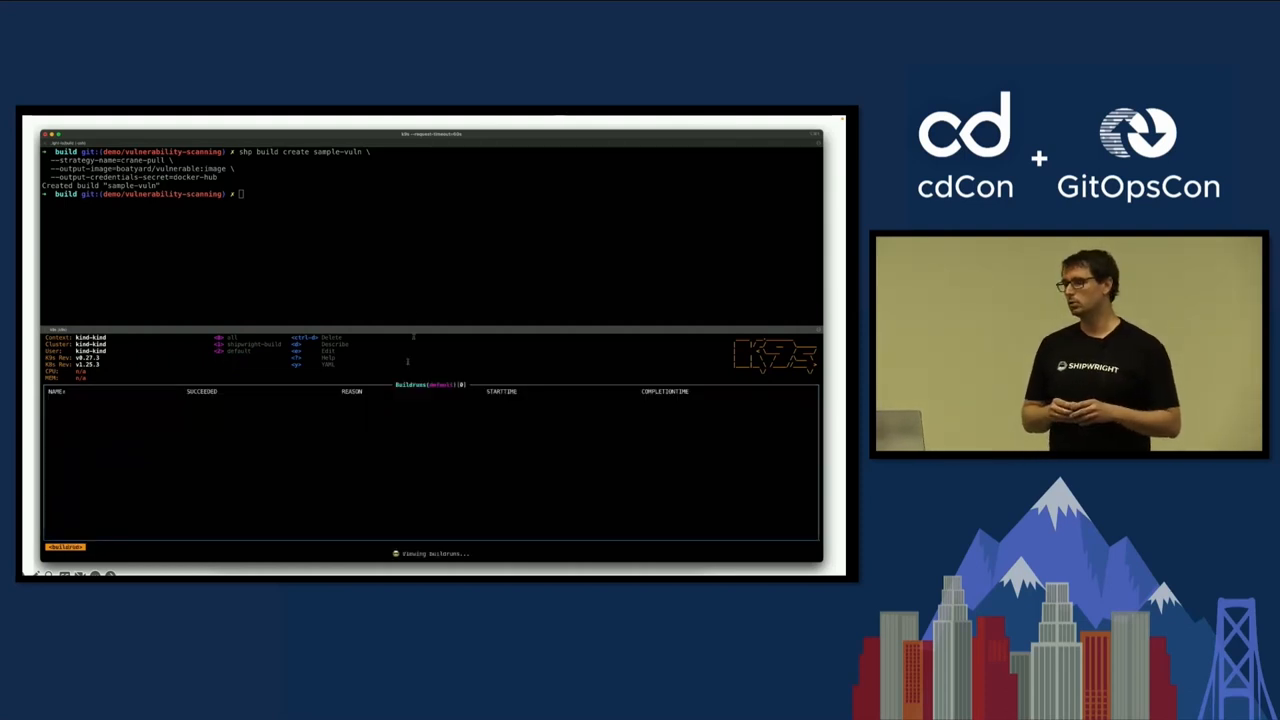
type("shpb")
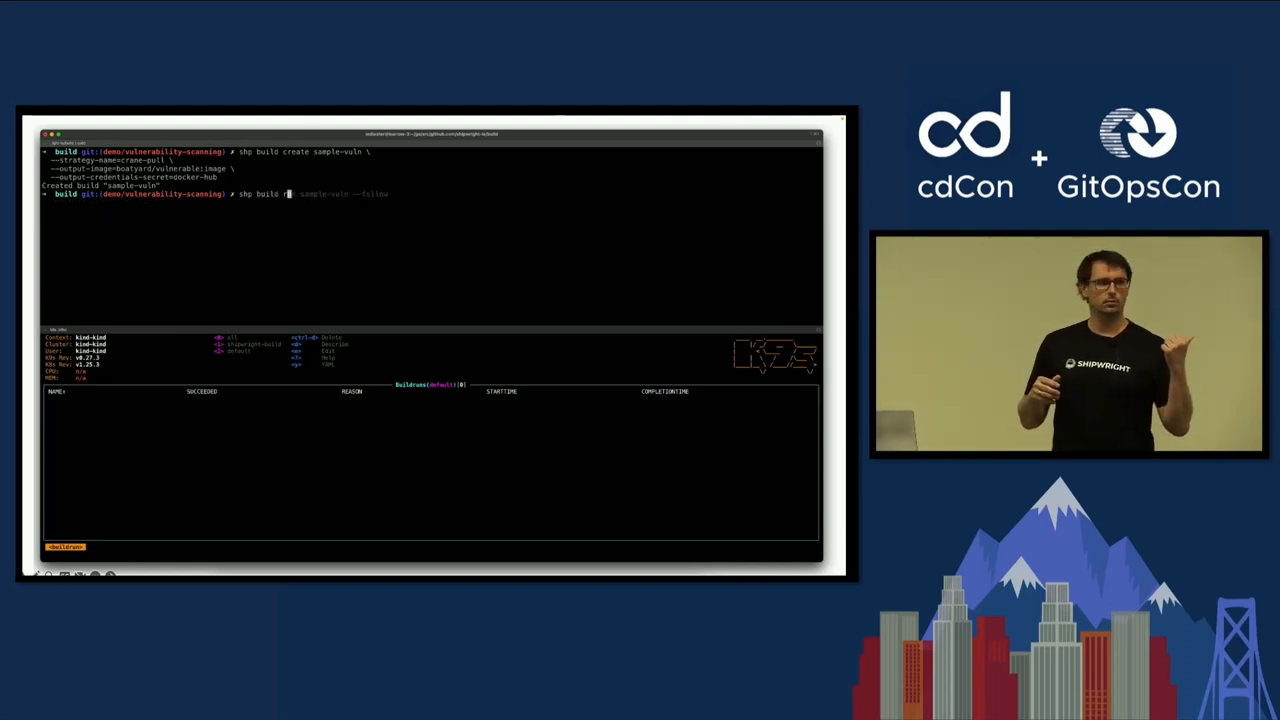
key("Return")
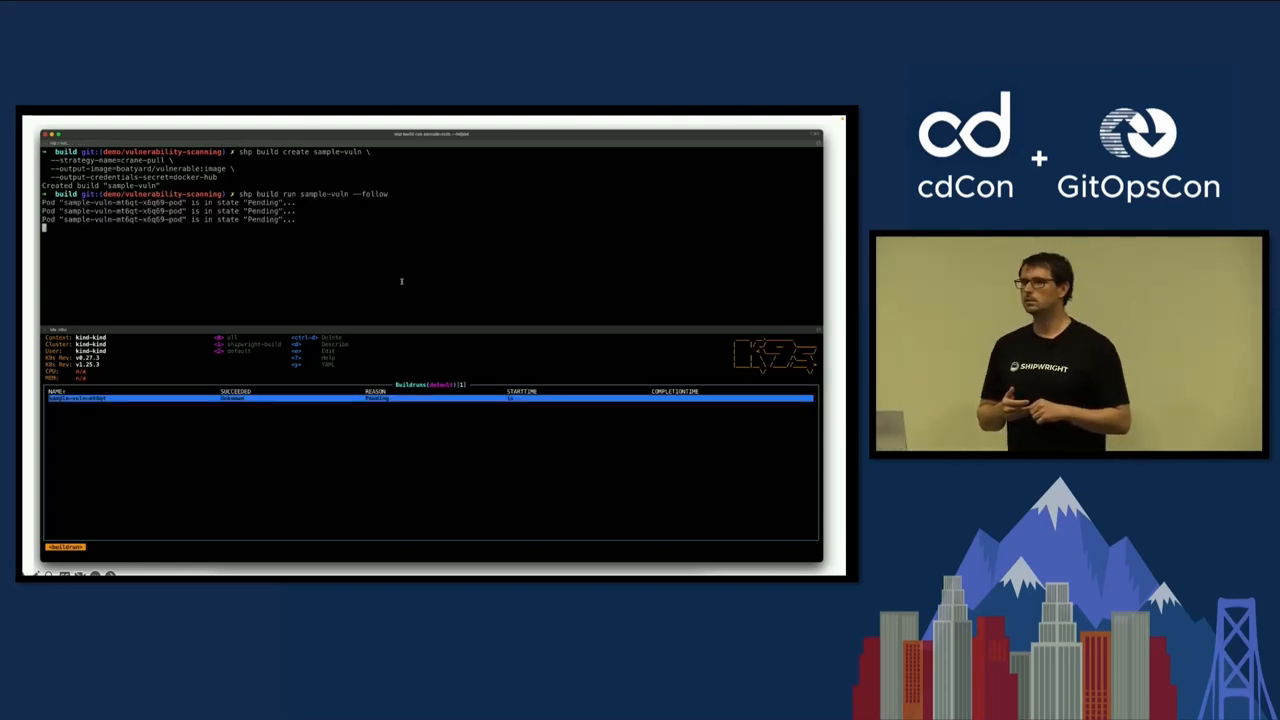